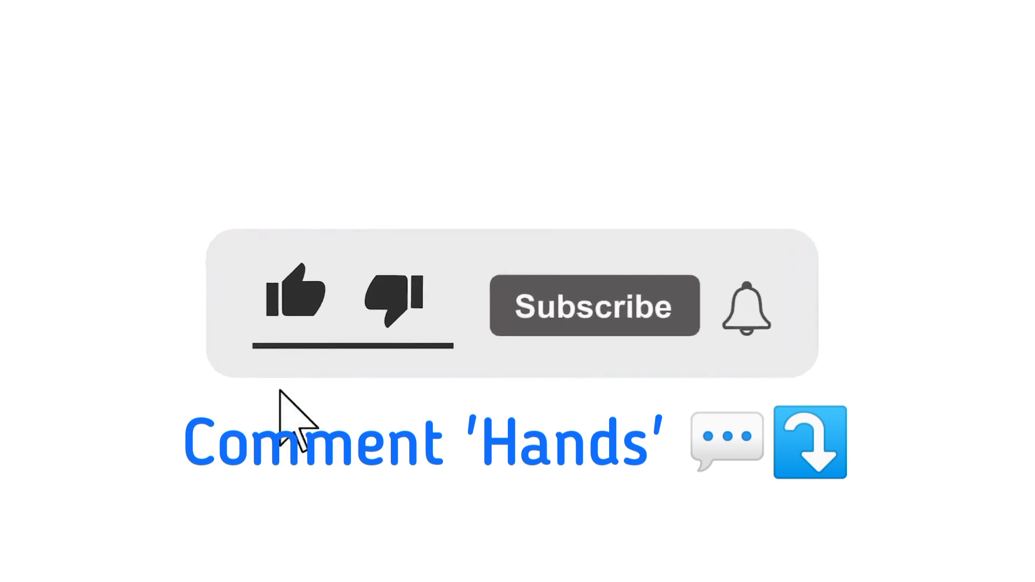
click(294, 296)
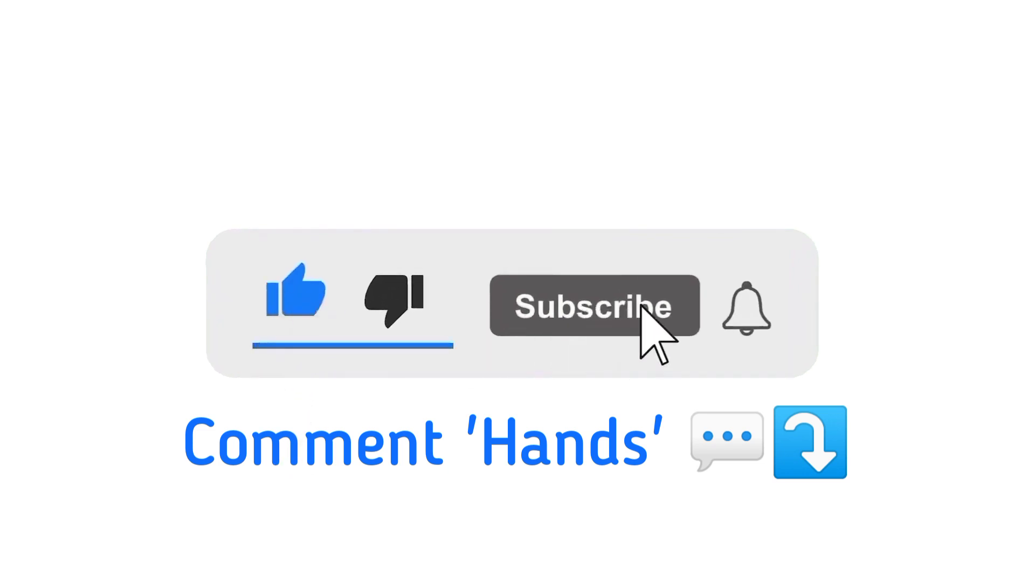
click(594, 305)
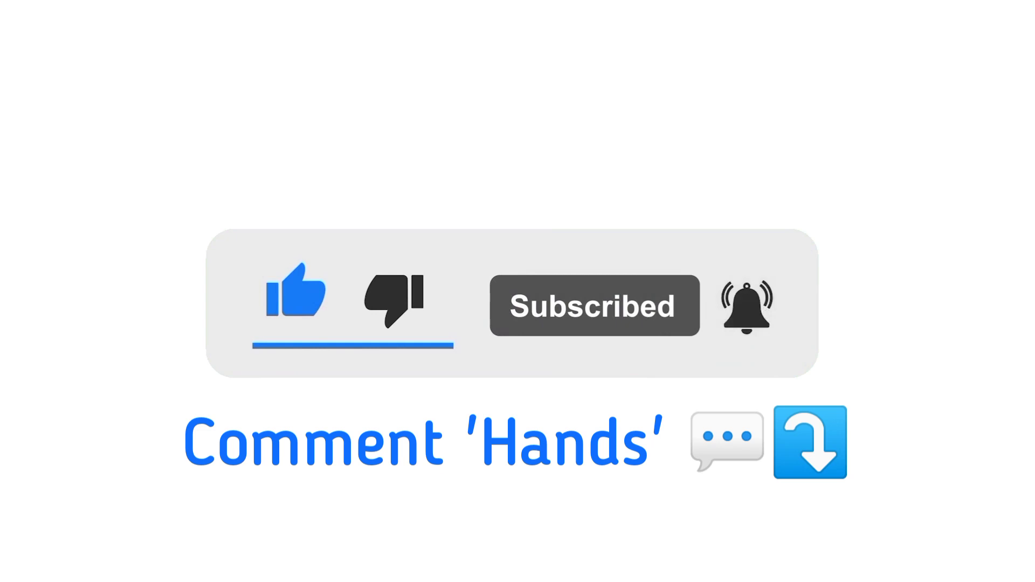